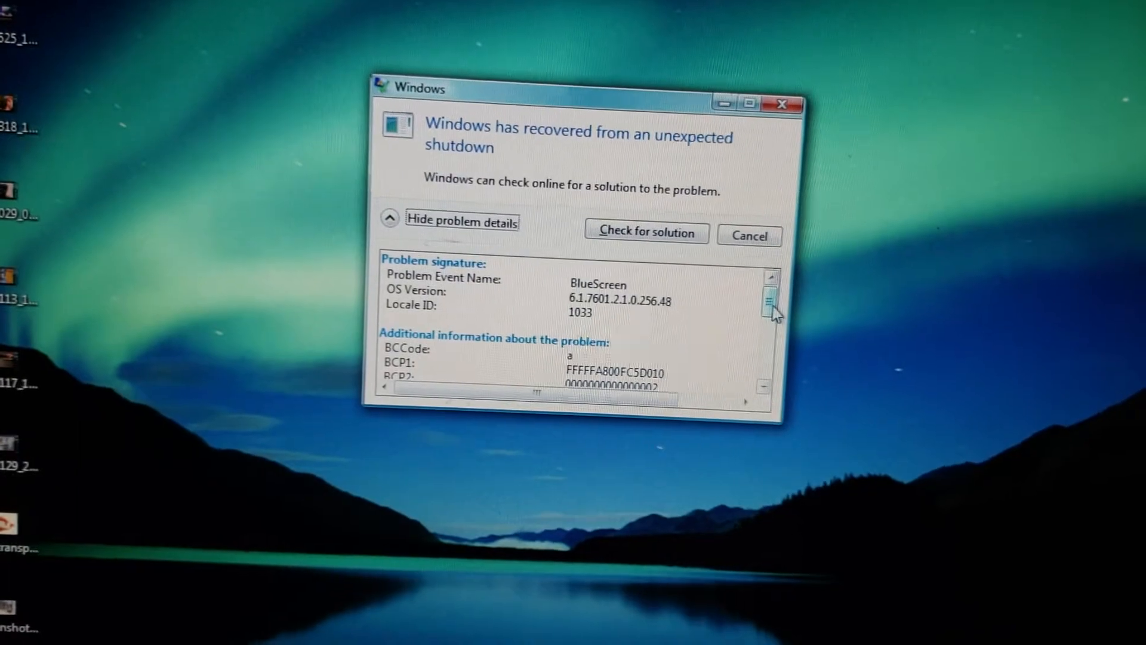
Start installing the eight selected important updates totalling 375.3 MB
scroll("down", 3)
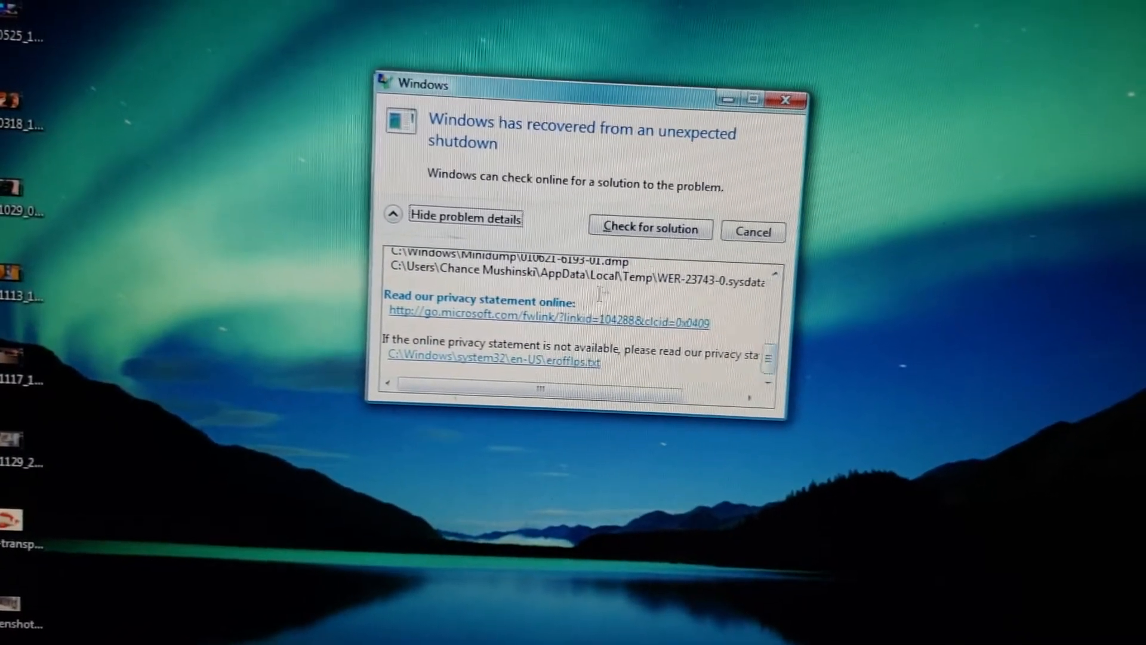
left_click(649, 228)
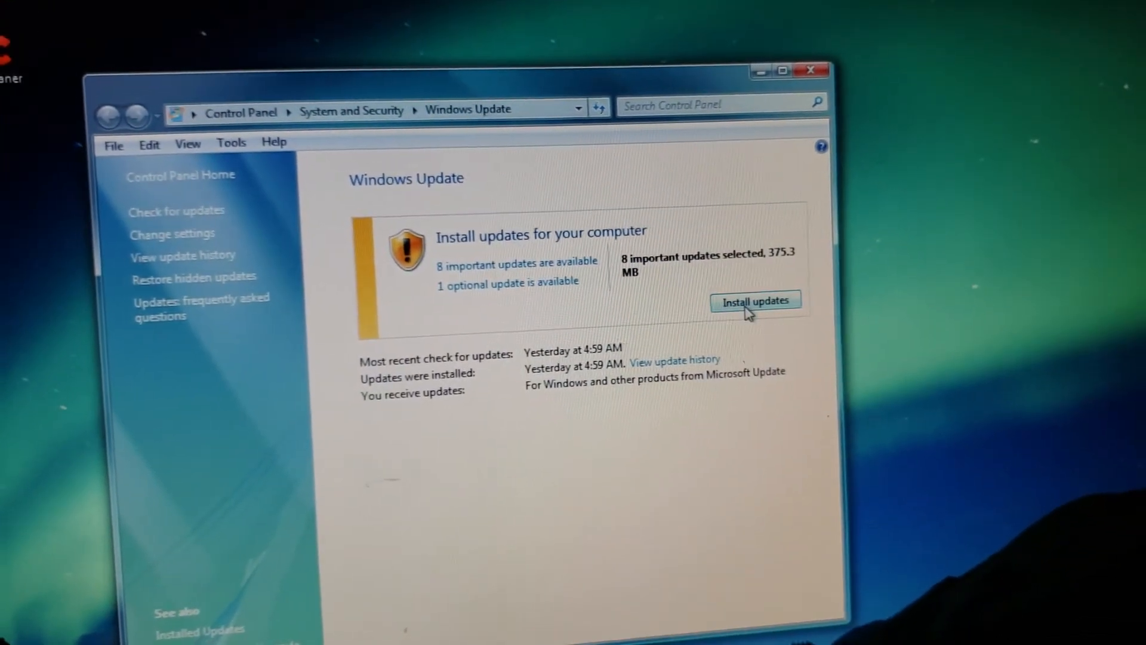
left_click(755, 300)
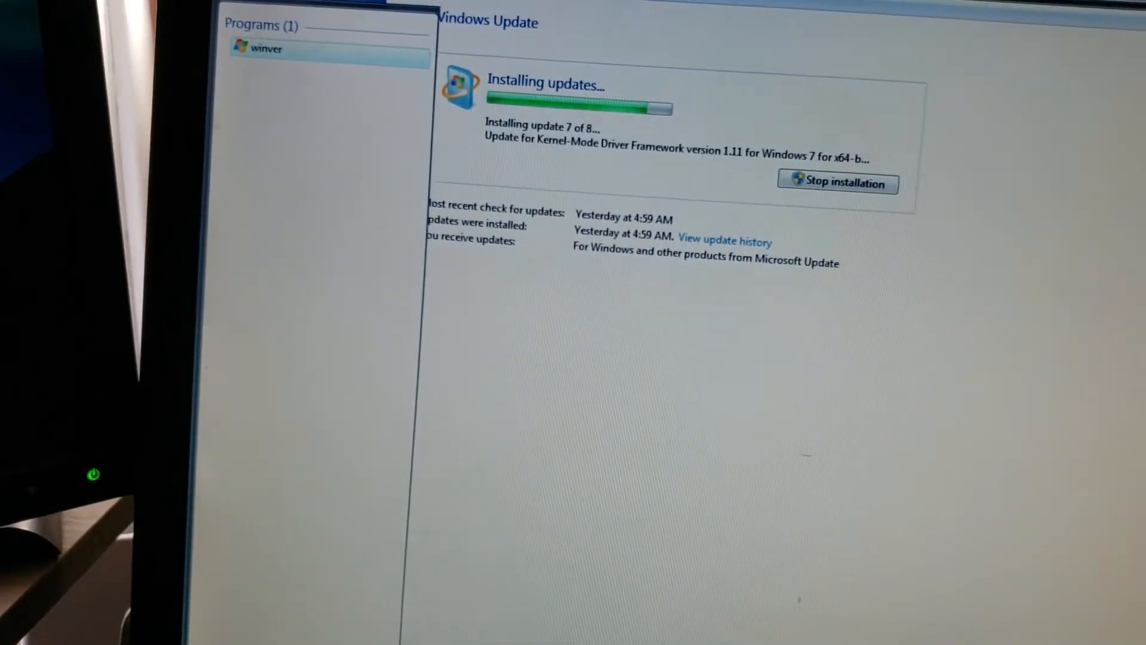
left_click(267, 49)
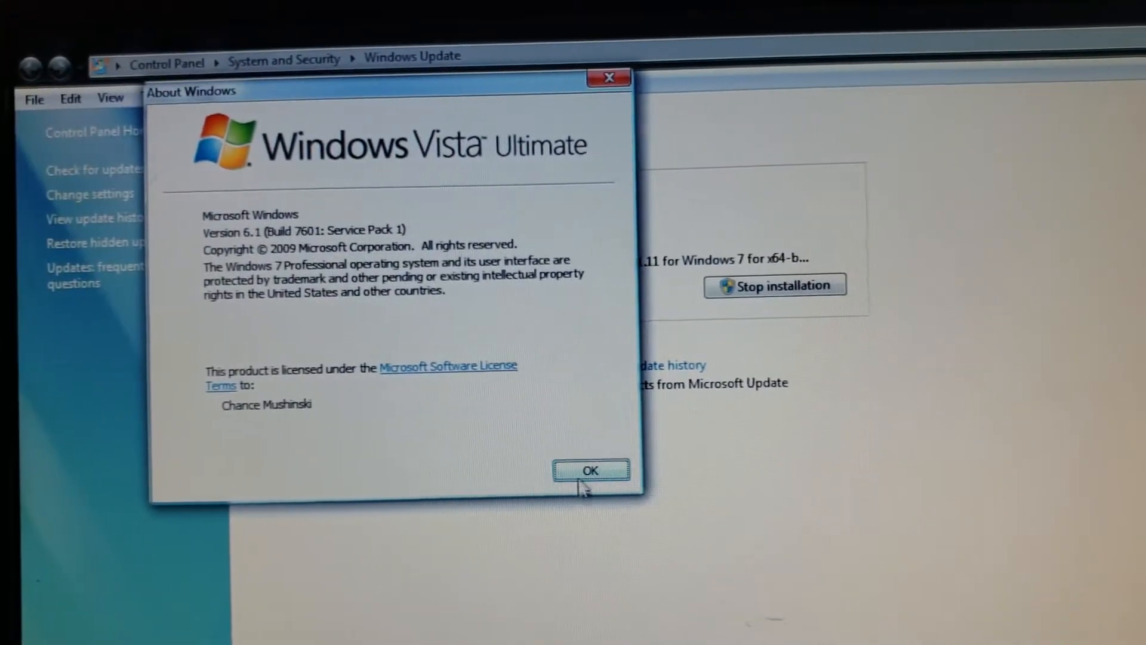
left_click(590, 470)
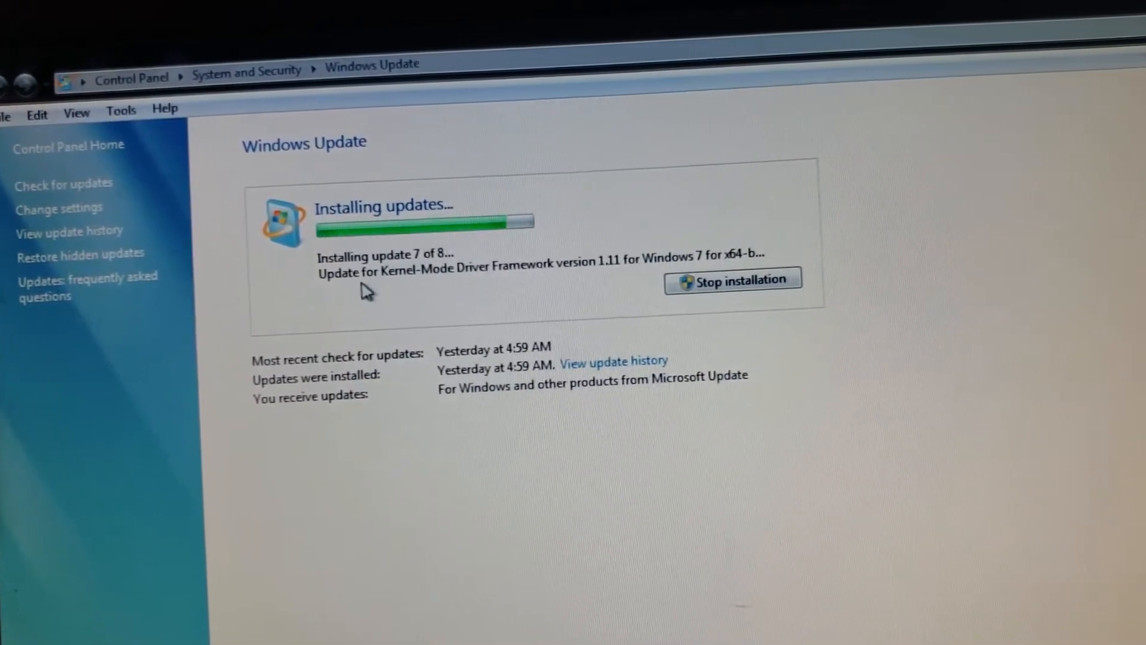
mouse_move(527, 287)
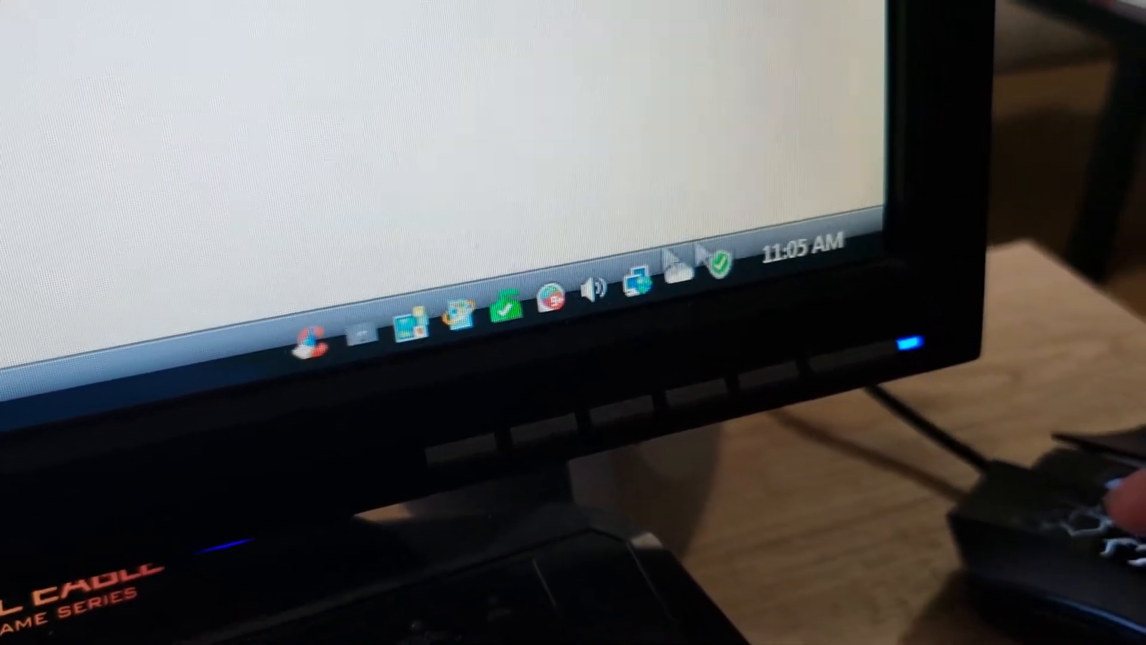
mouse_move(720, 259)
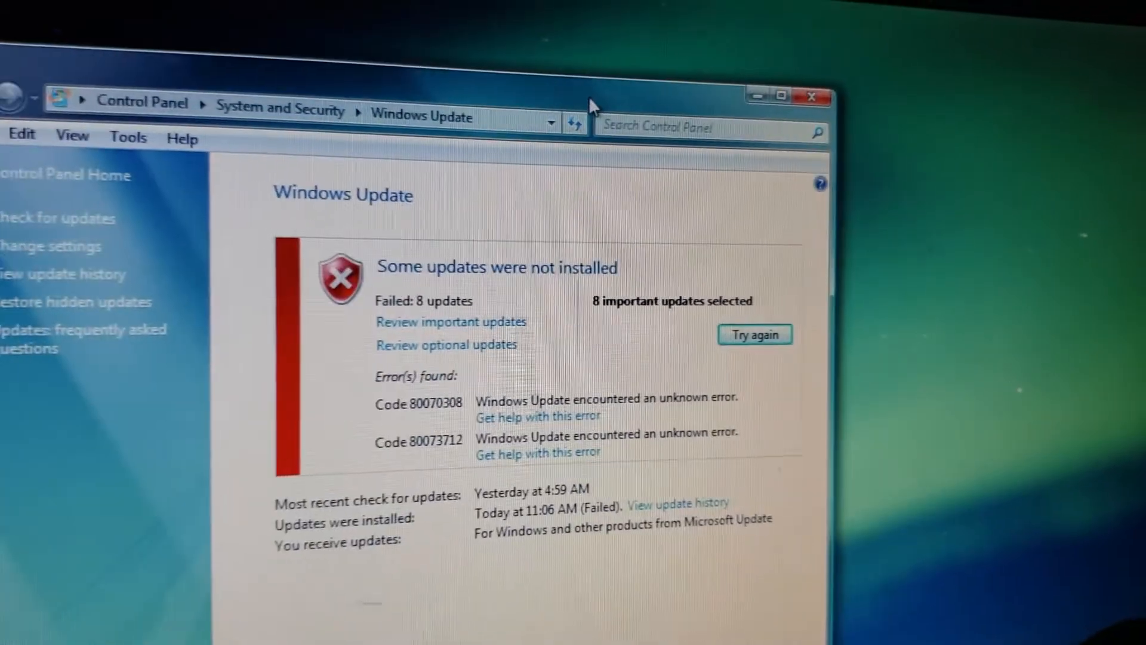
Close the Windows Update report listing the eight failed updates
left_click(811, 96)
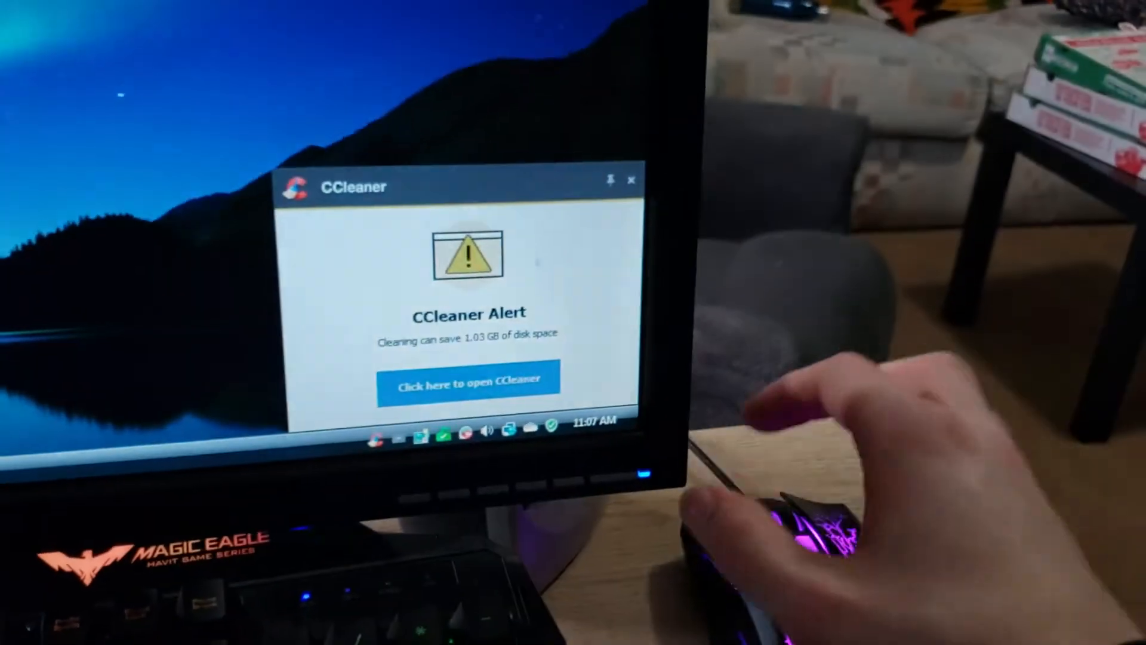
Open CCleaner from its 1.03 GB disk-space alert and get past the health-check welcome page
left_click(632, 180)
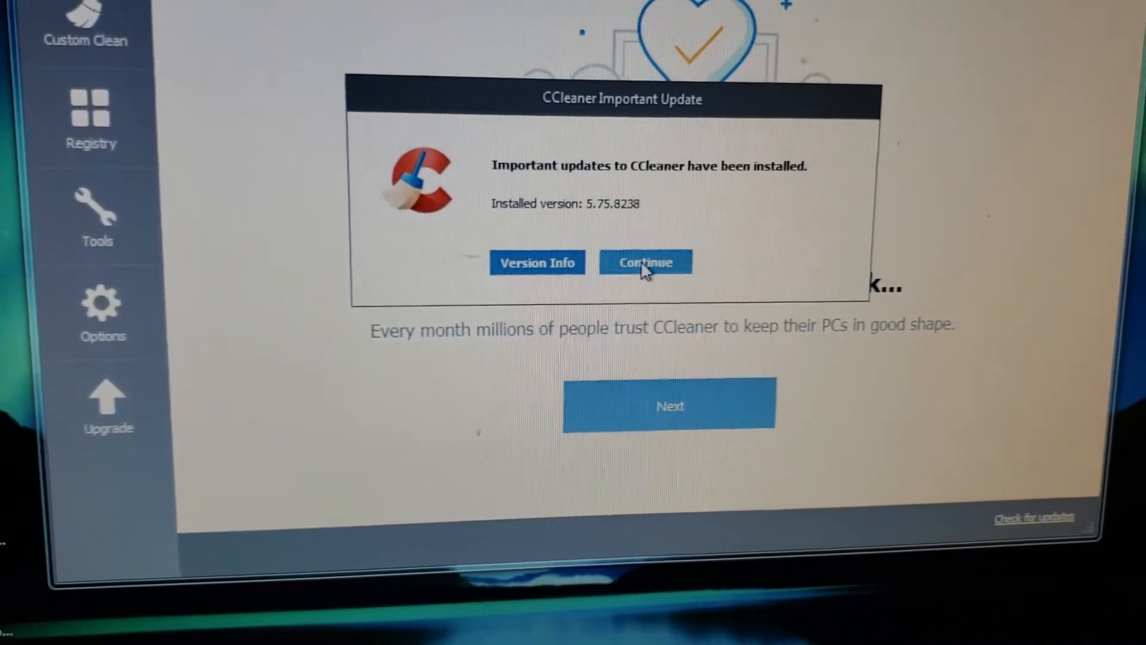
left_click(645, 262)
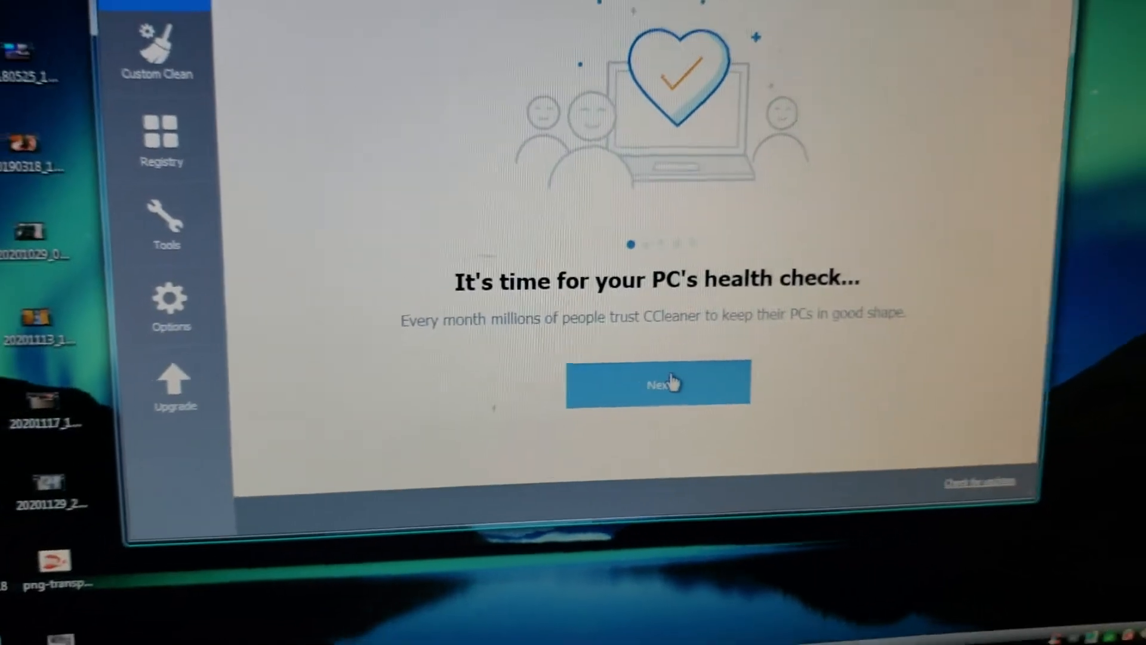
left_click(657, 382)
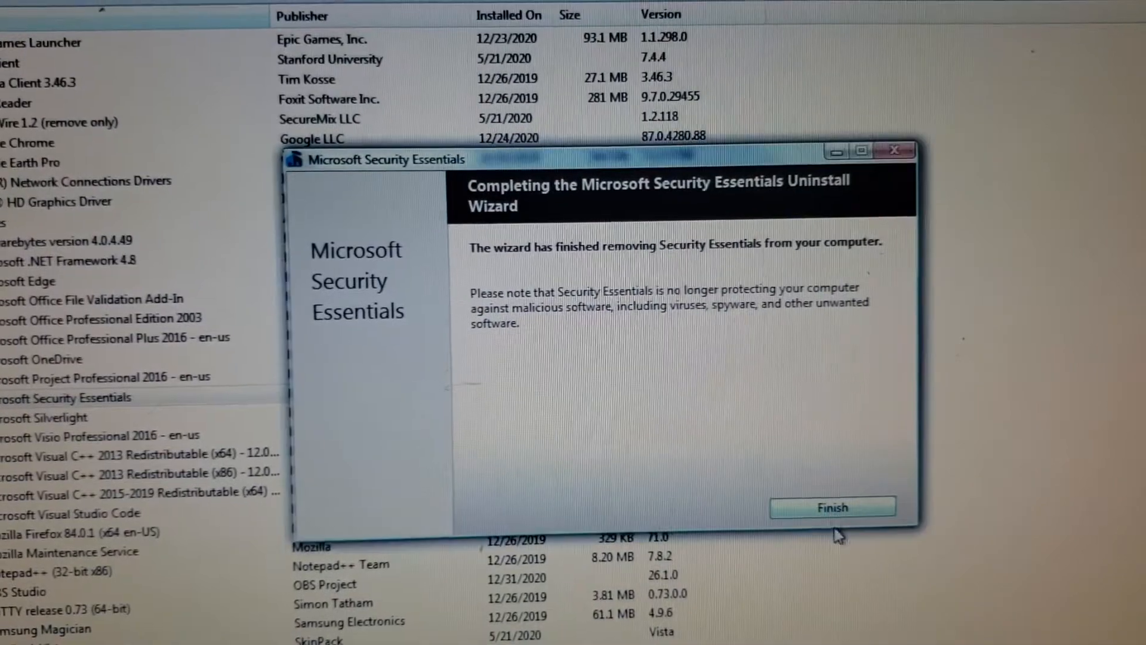
Finish the Microsoft Security Essentials uninstall wizard, returning to Programs and Features
left_click(831, 508)
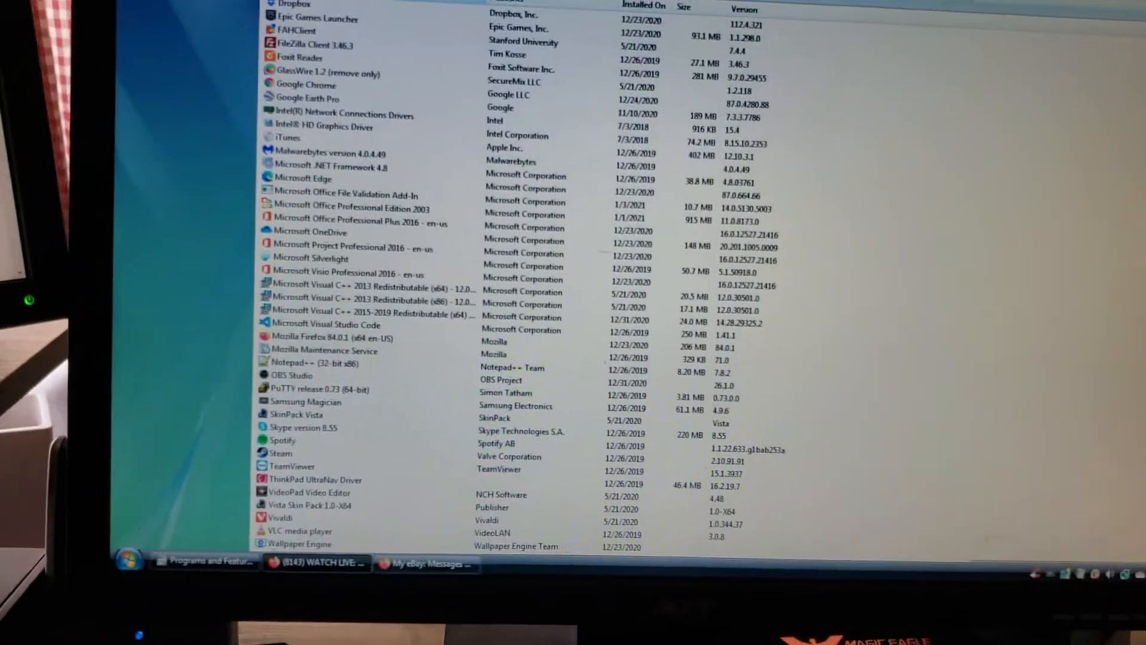
scroll("down", 3)
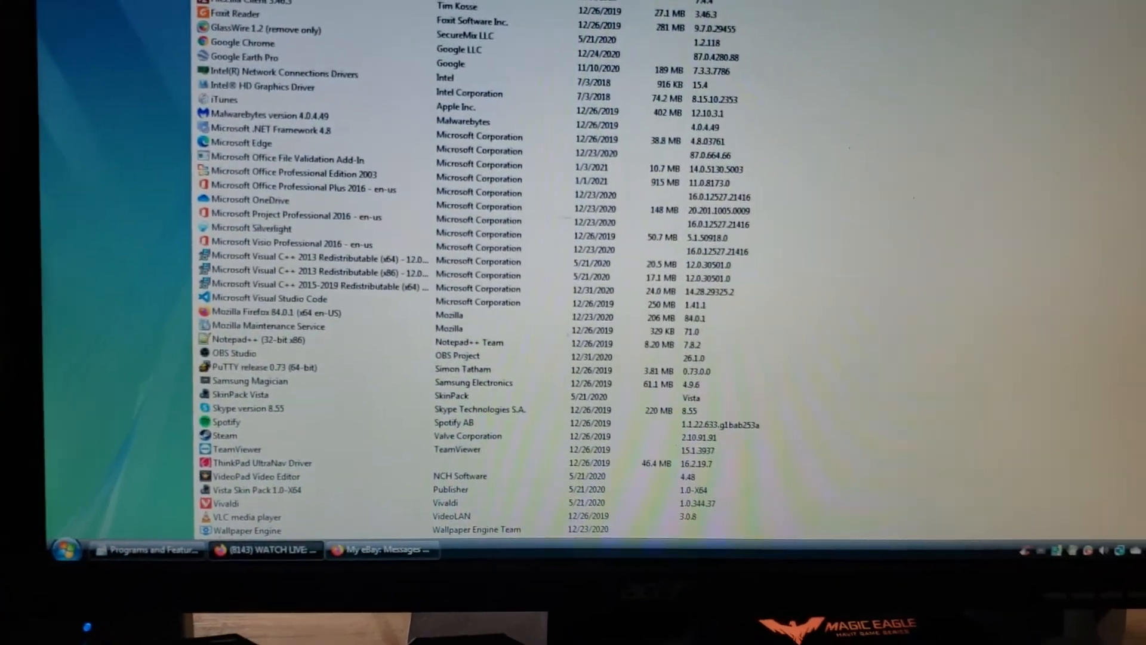
scroll("down", 3)
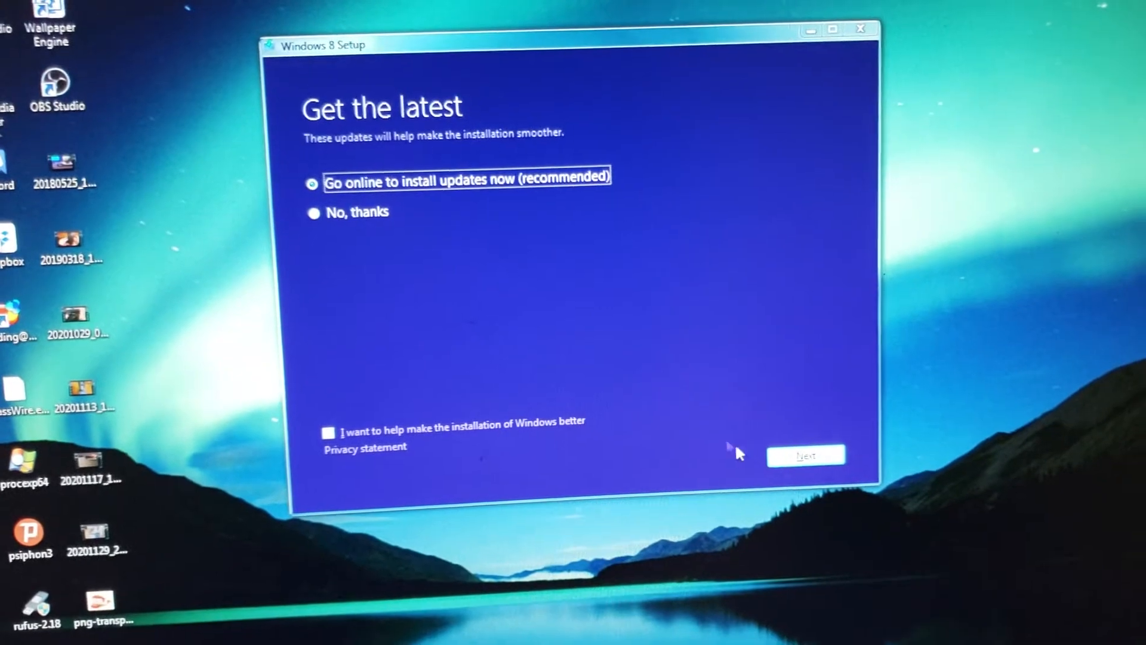
Advance past Get the latest and accept the Windows 8 license terms
left_click(805, 455)
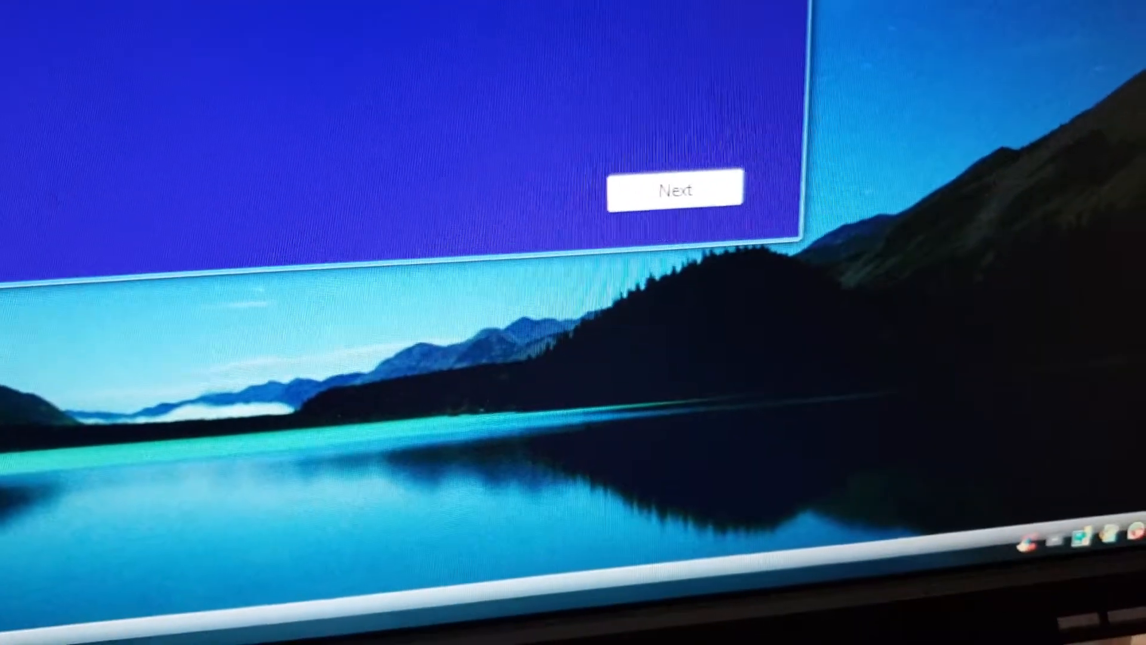
left_click(674, 190)
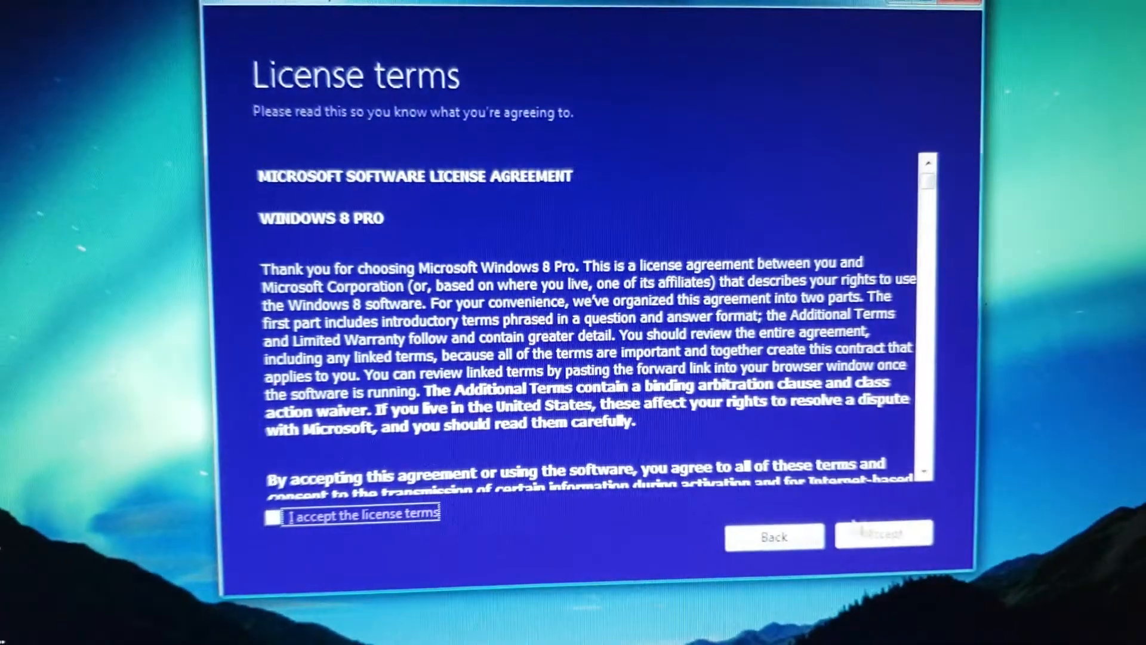
left_click(263, 512)
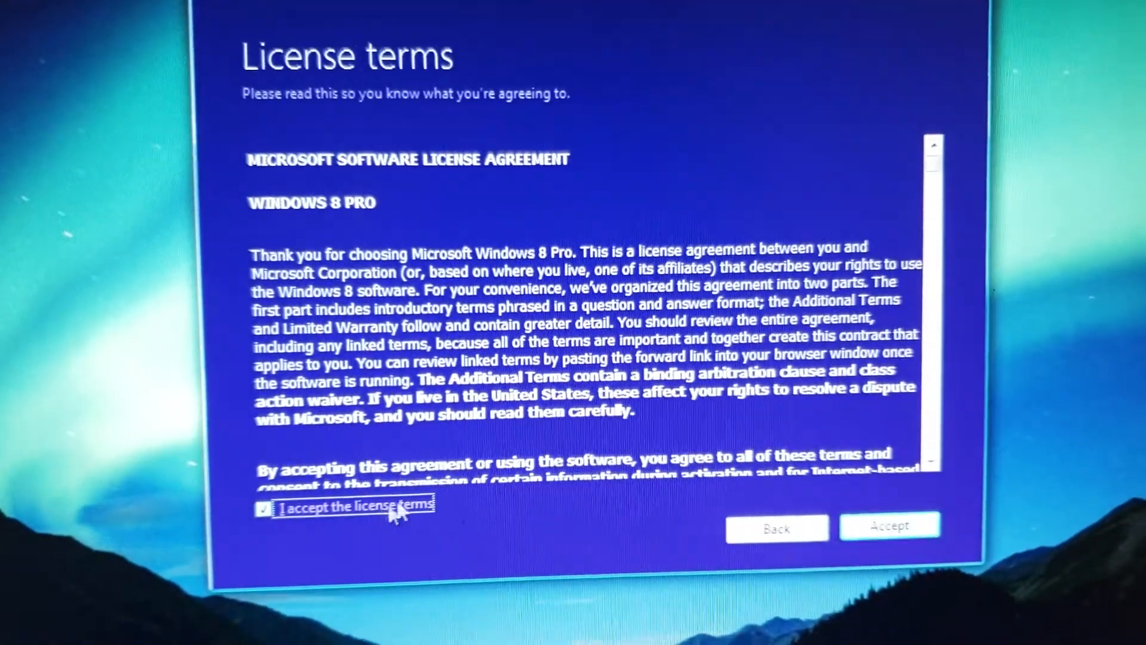
left_click(889, 526)
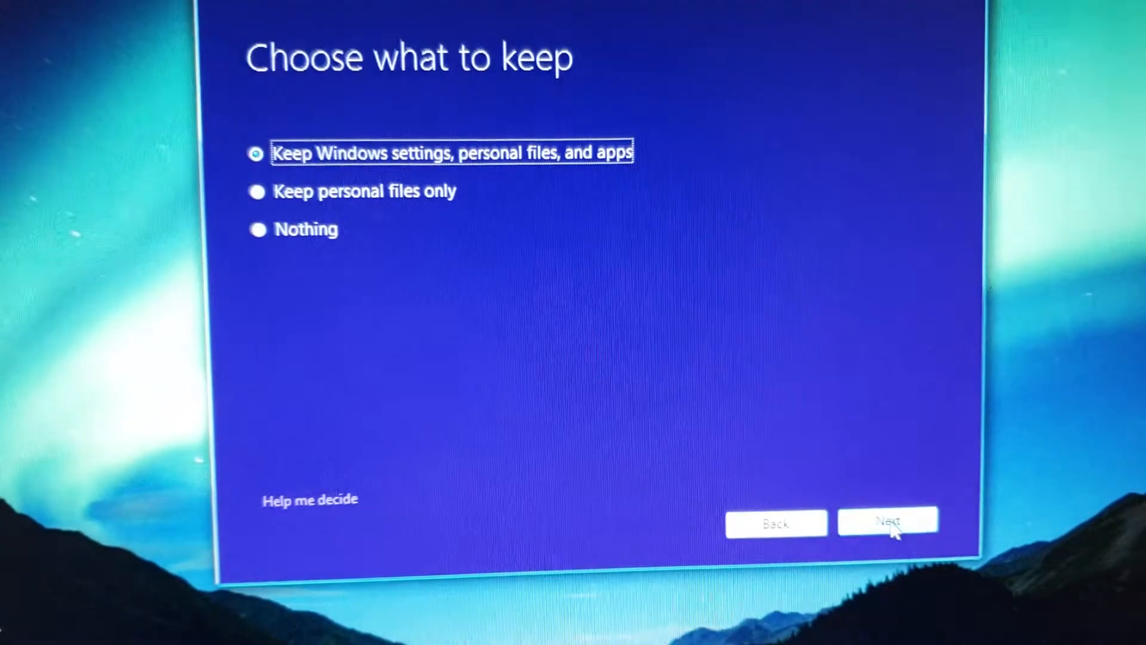